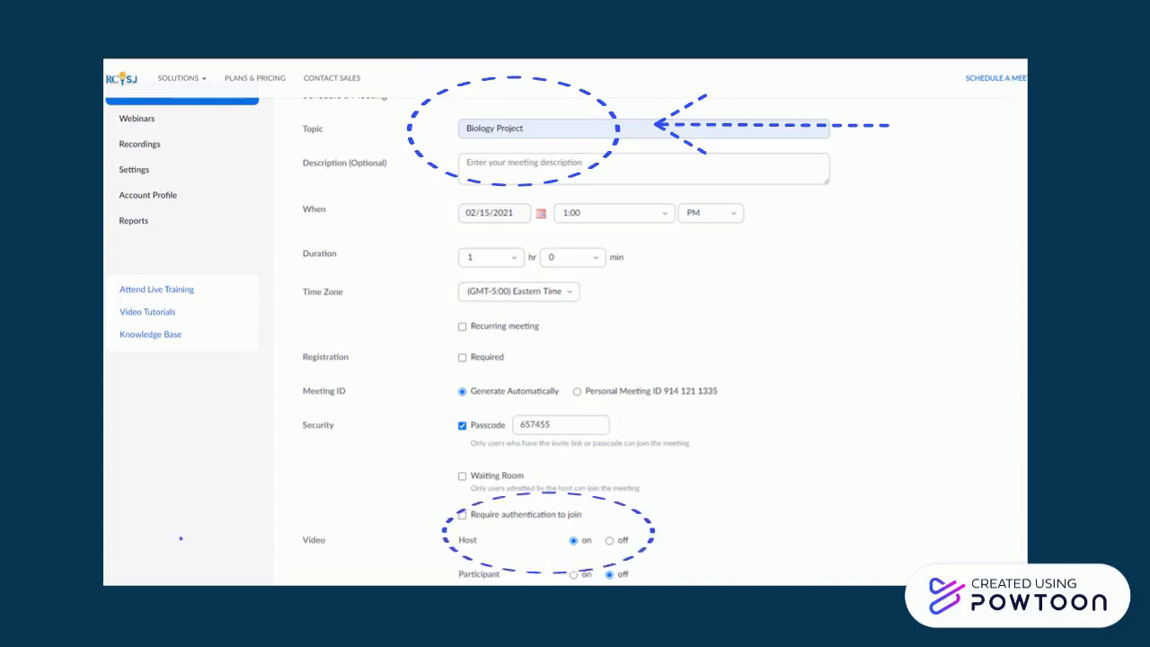
Step: Save the scheduled Biology Project meeting for 02/15/2021 at 1:00 PM with host video on
{"action": "scroll", "scroll_direction": "down", "scroll_amount": 3}
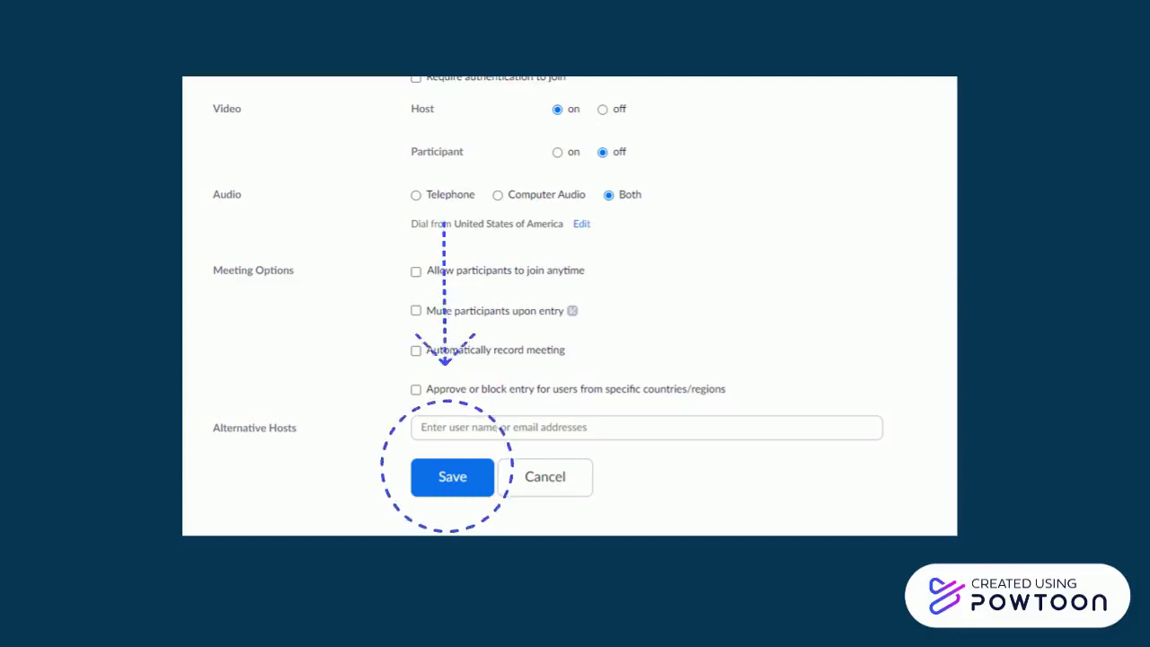
{"action": "left_click", "coordinate": [451, 477]}
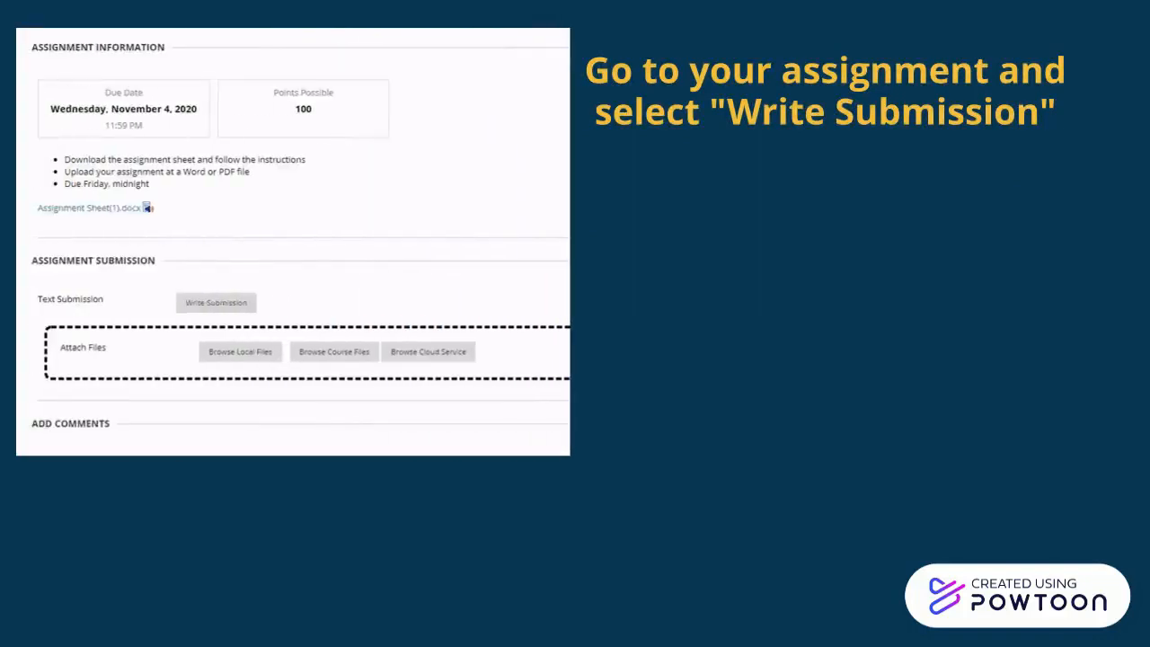
Step: Start a written submission for the assignment to hold the pasted recording link
{"action": "left_click", "coordinate": [215, 302]}
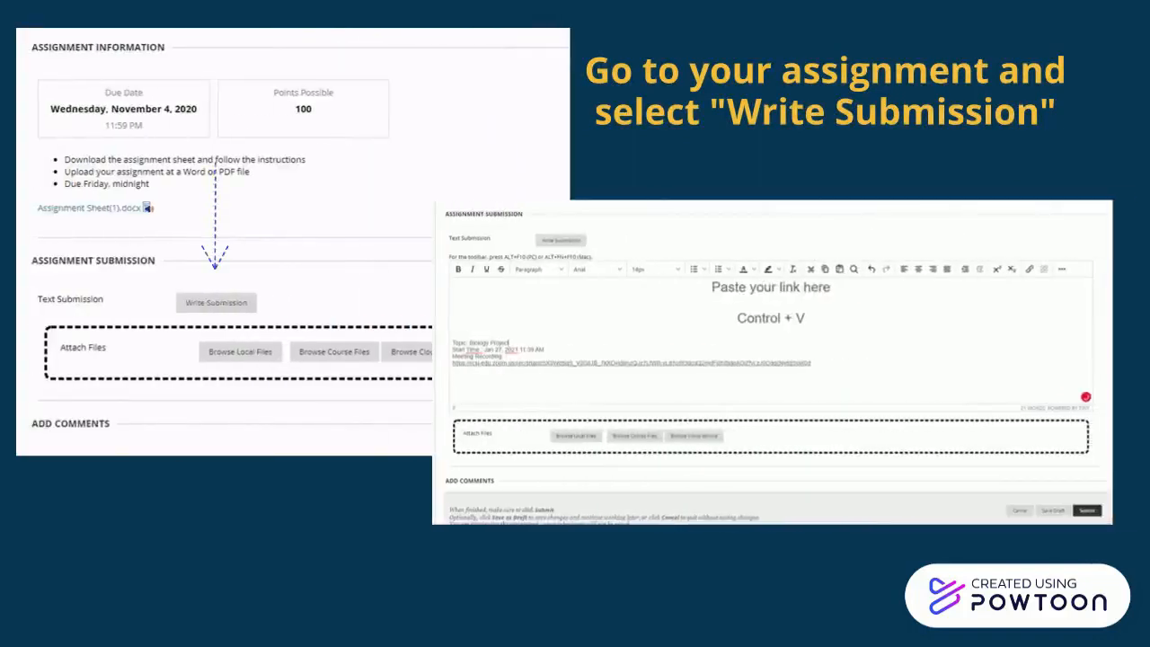